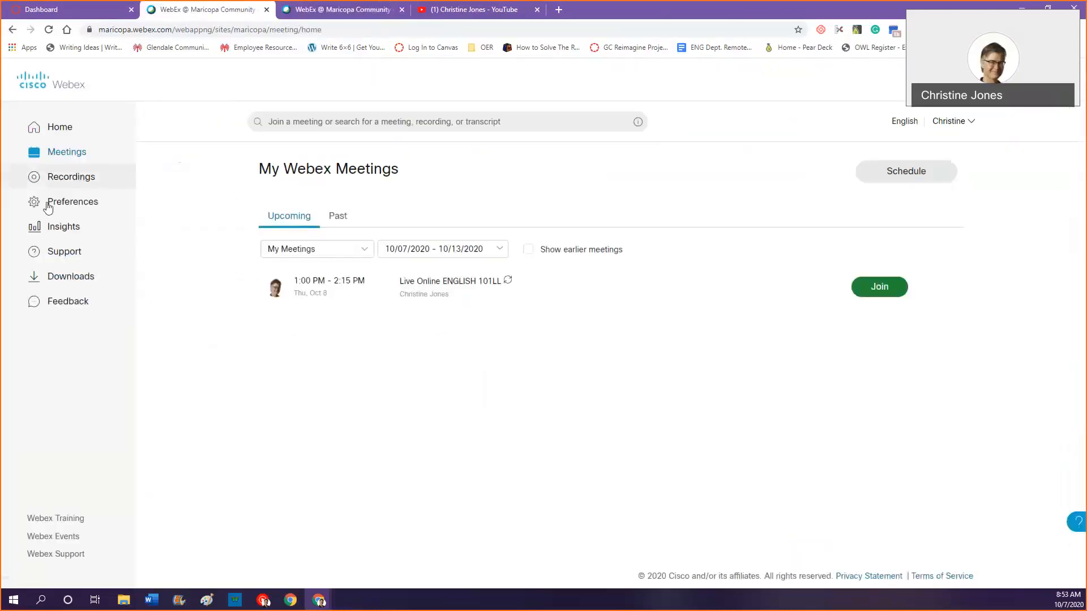
# From the Recordings list, play the Rhetorical Analysis recording with its transcript.
pyautogui.click(70, 177)
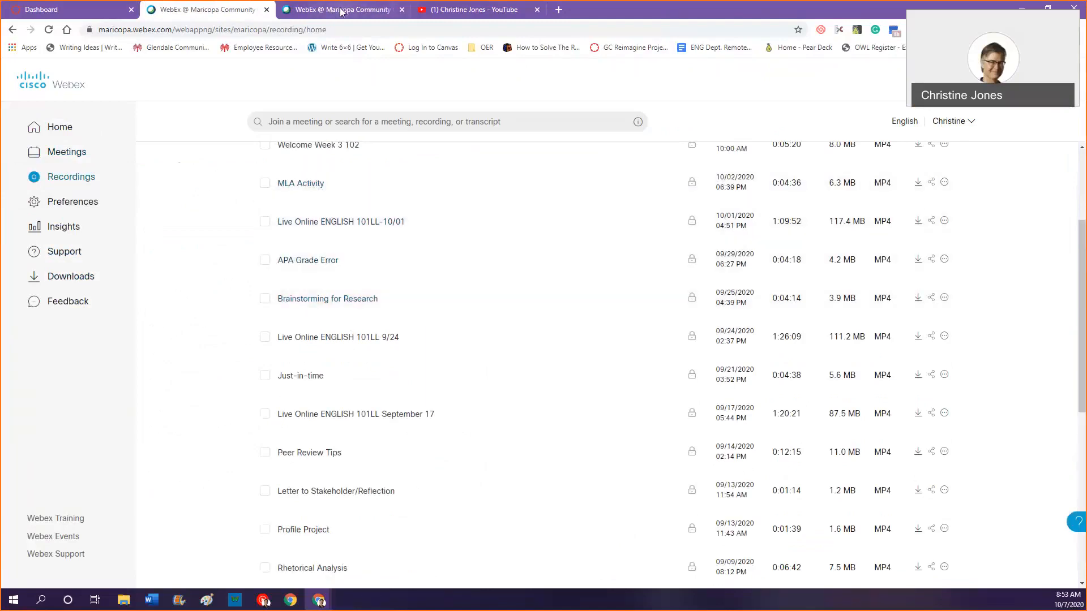
pyautogui.click(313, 567)
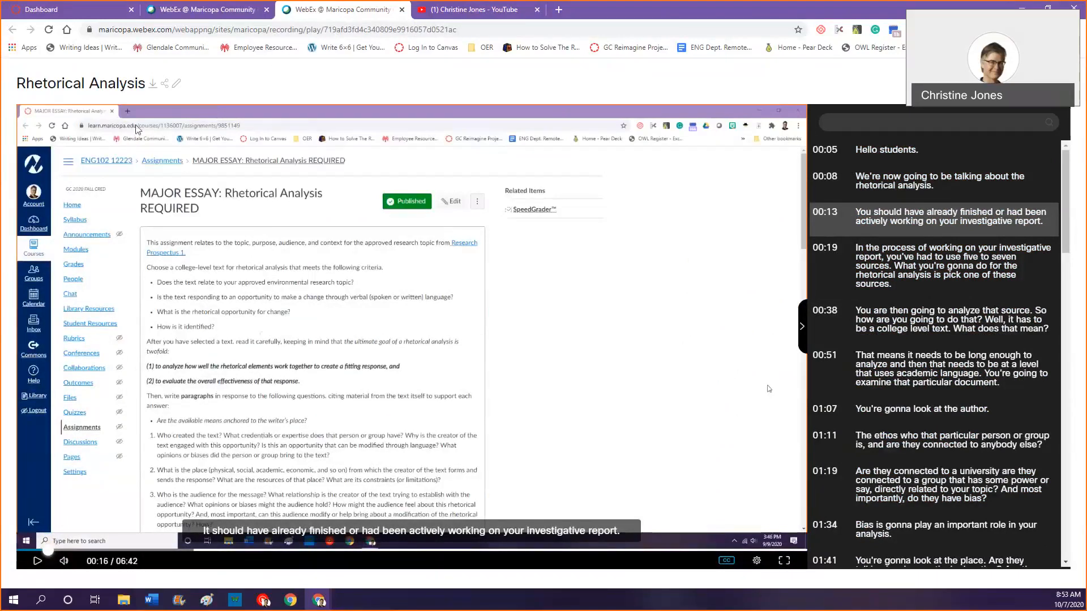
# Download the recording's MP4 and VTT transcript to Downloads, then go to the YouTube channel.
pyautogui.click(152, 83)
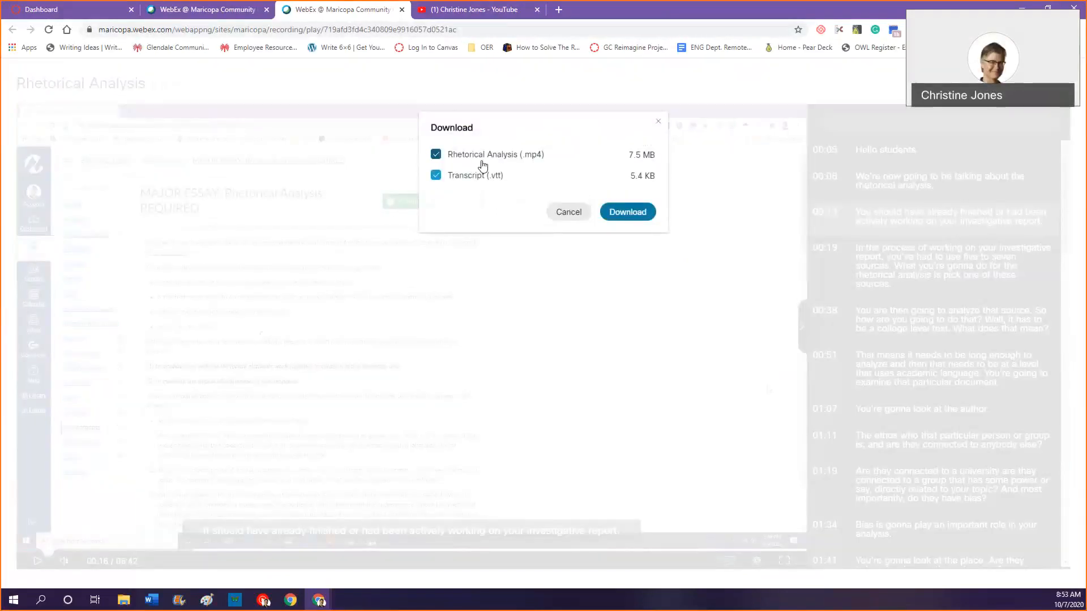
pyautogui.moveTo(482, 159)
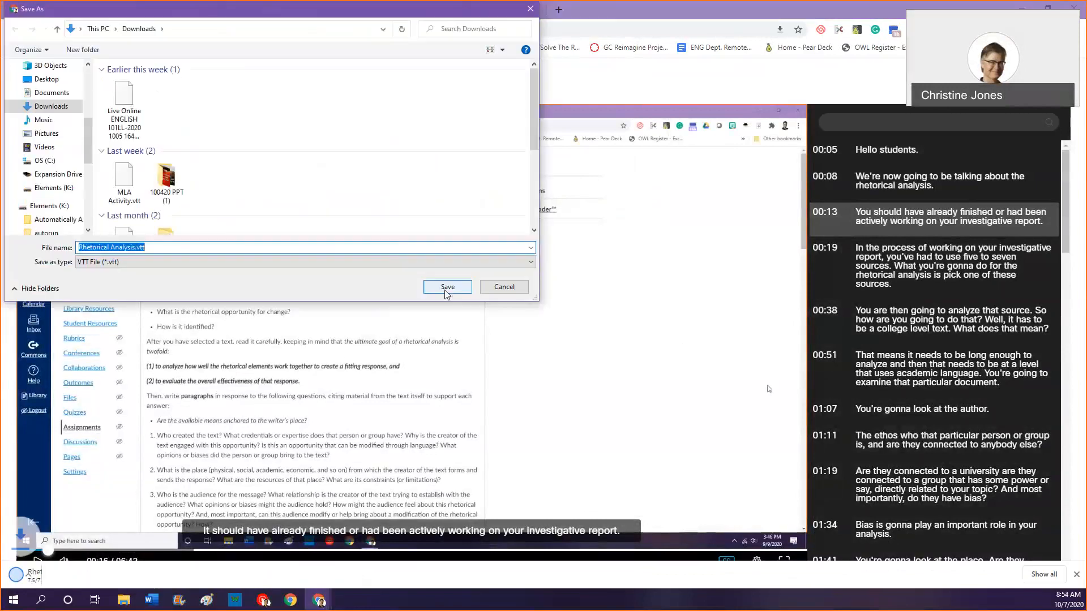
pyautogui.click(446, 287)
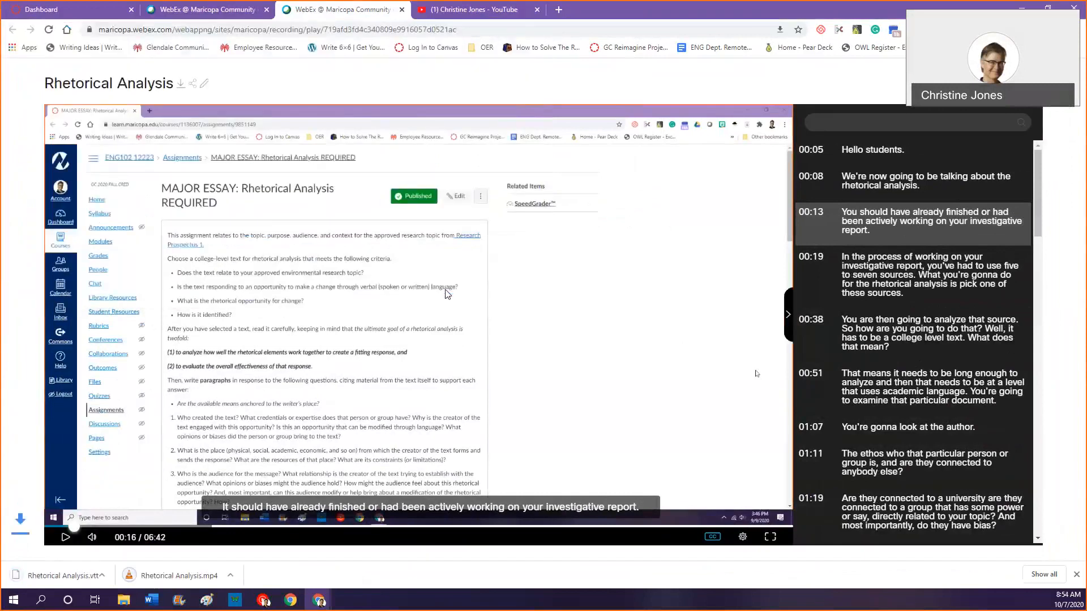
pyautogui.click(476, 9)
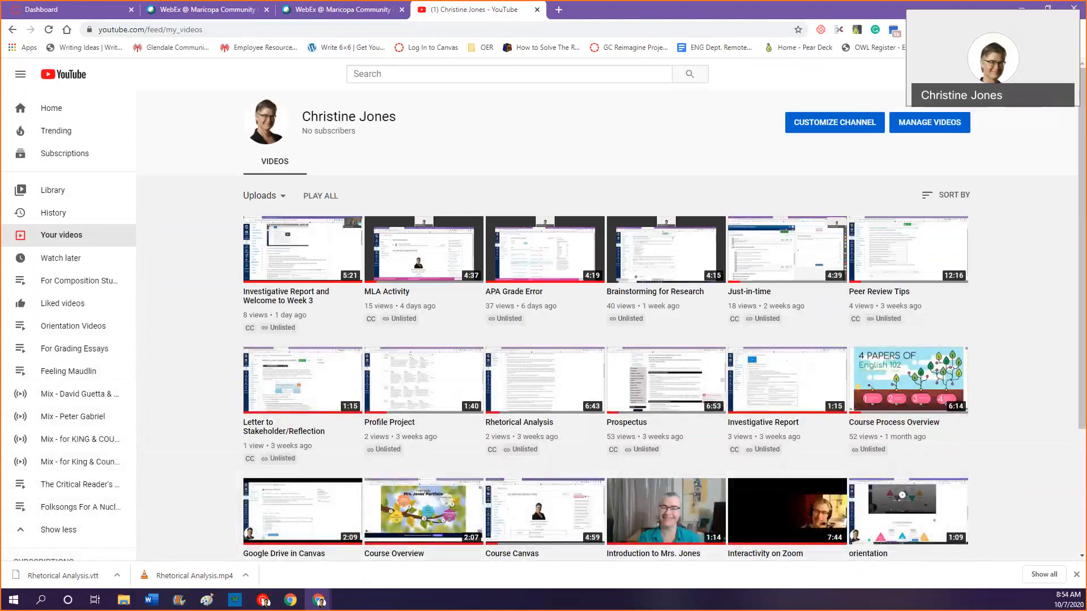
# Begin a new upload and choose Rhetorical Analysis.mp4 from Downloads.
pyautogui.click(929, 122)
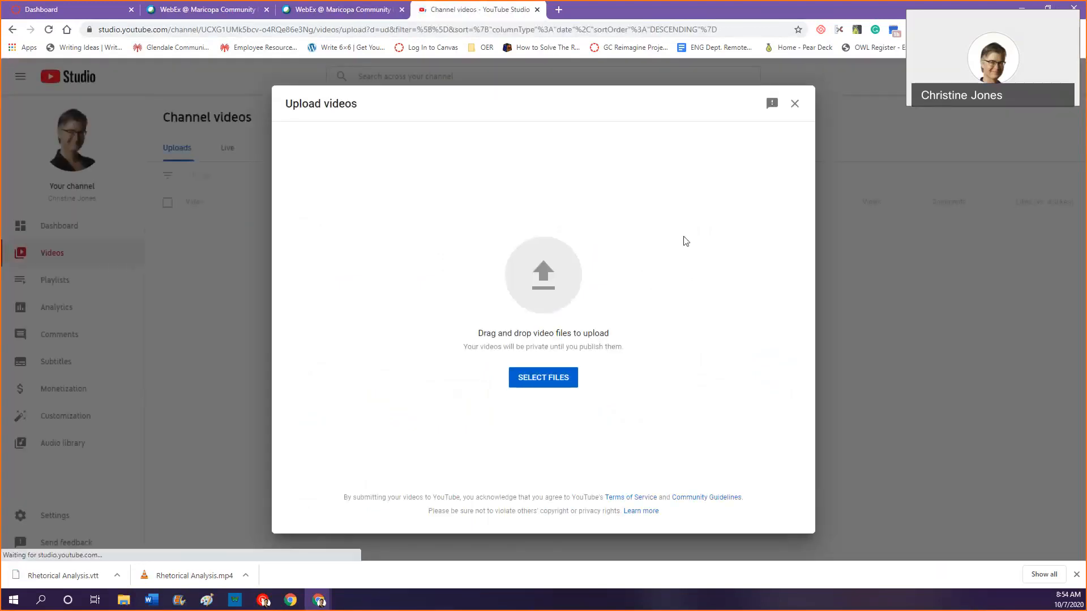
pyautogui.click(542, 377)
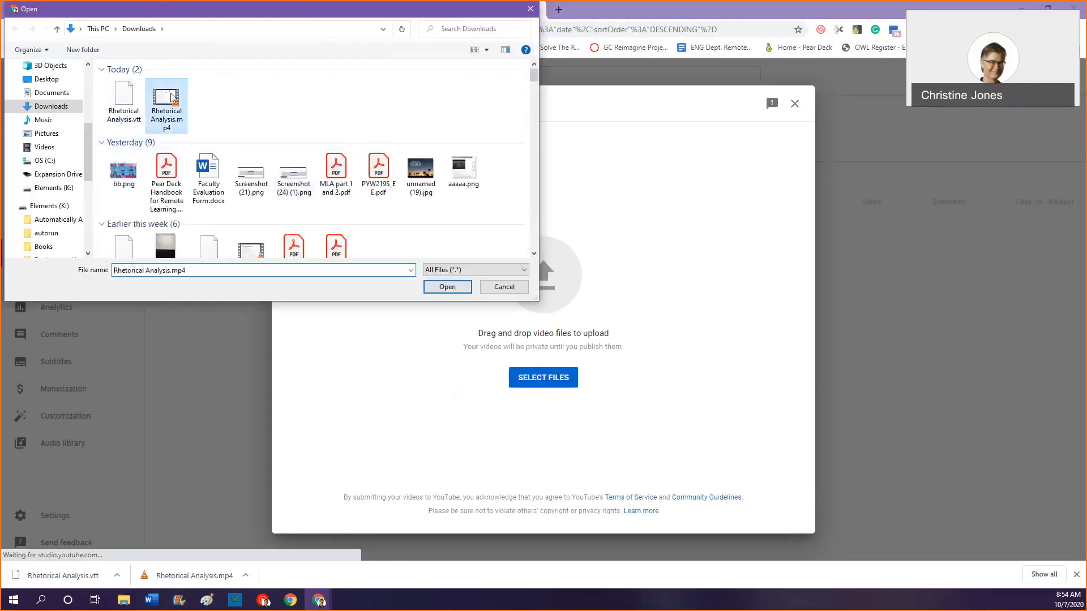
pyautogui.click(446, 286)
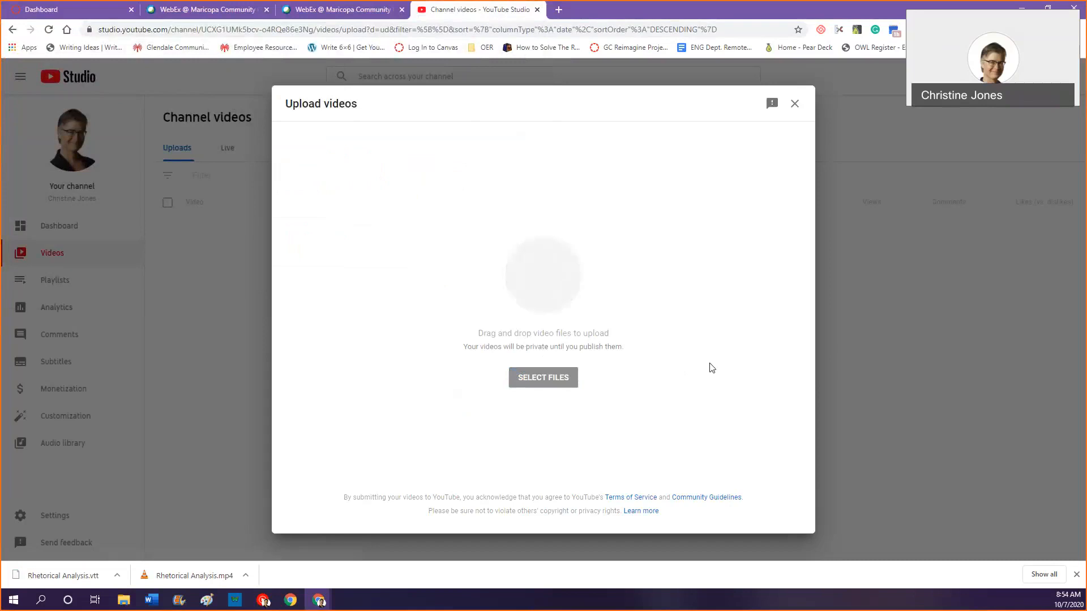
# Title the video 'Rhetorical Analysis Example' and mark it as not made for kids.
pyautogui.click(542, 377)
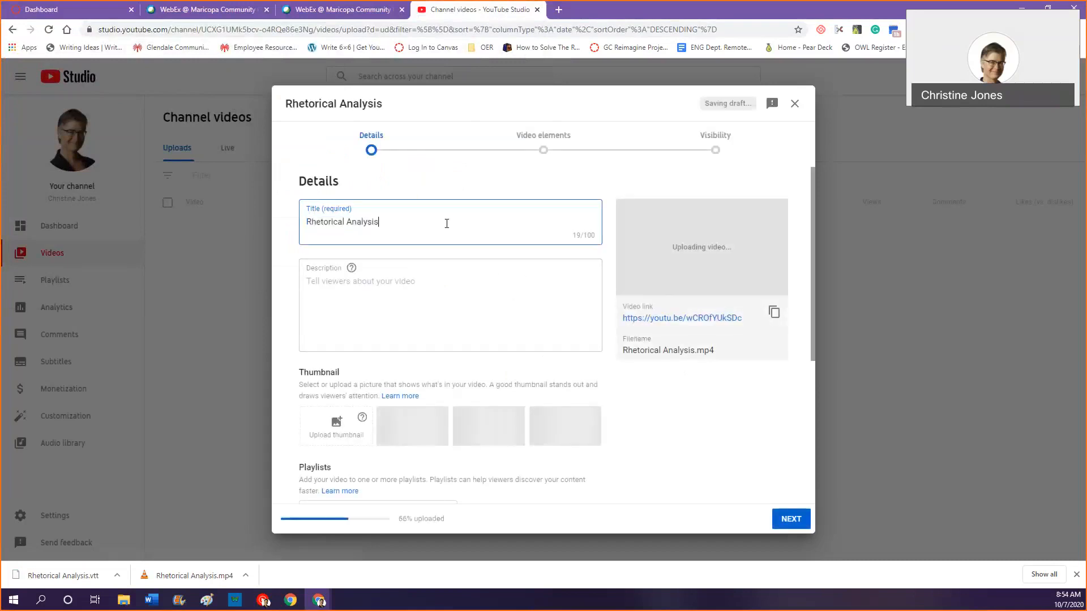
pyautogui.write('ExA')
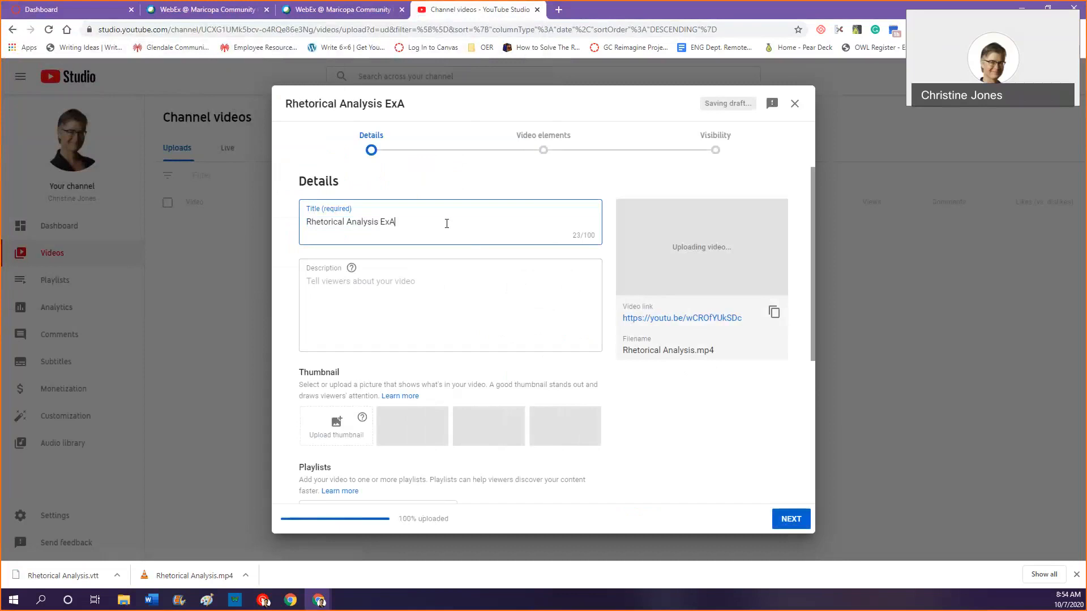
pyautogui.press('Backspace')
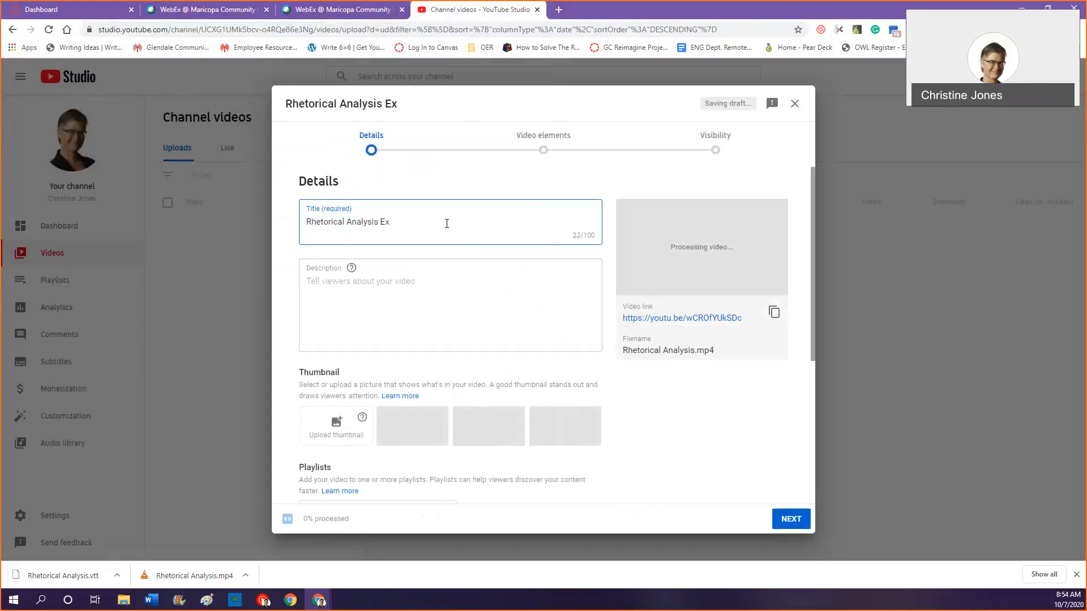
pyautogui.write('ample')
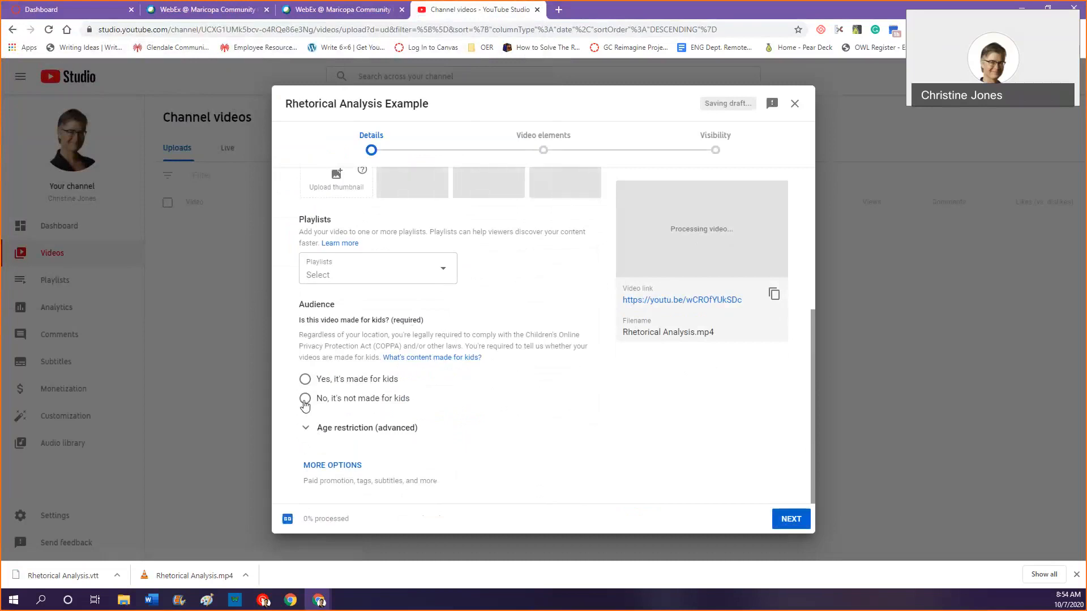
pyautogui.click(305, 397)
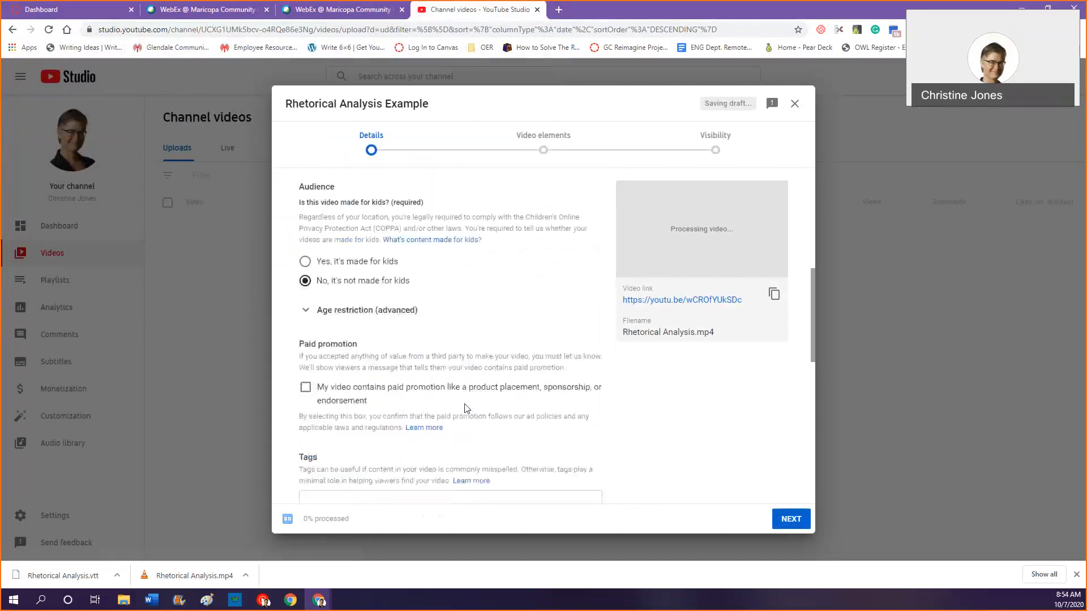
pyautogui.scroll(-3)
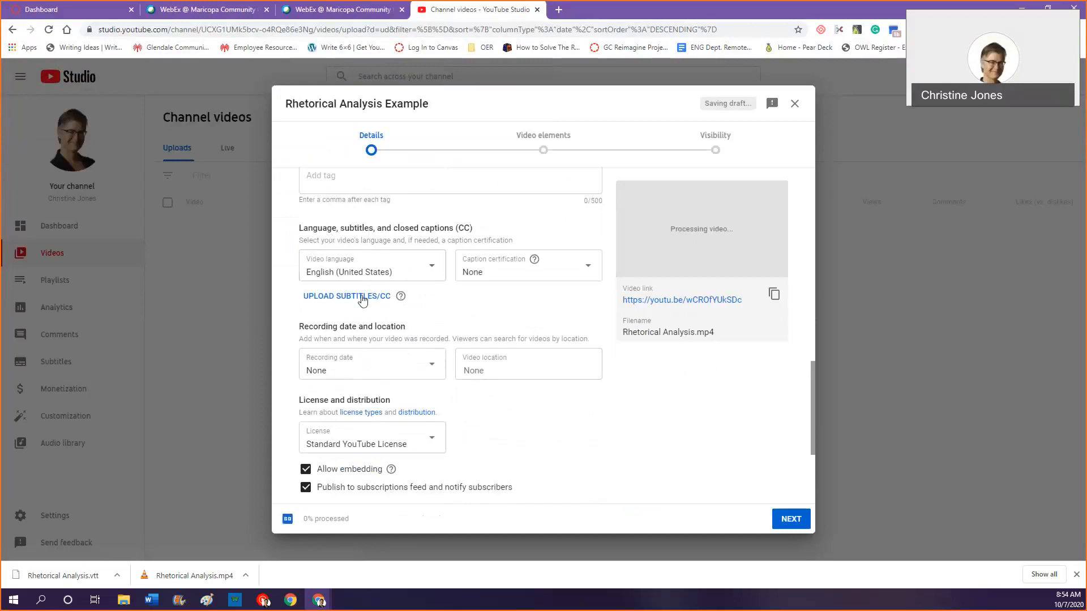
# Attach Rhetorical Analysis.vtt as an English subtitle file with timing.
pyautogui.click(346, 296)
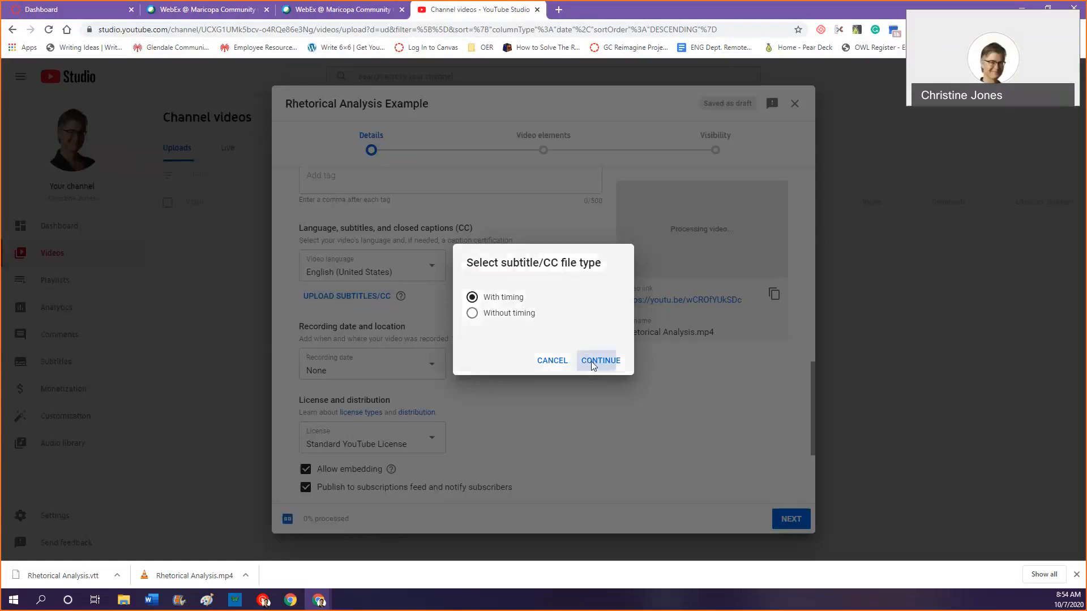
pyautogui.click(599, 360)
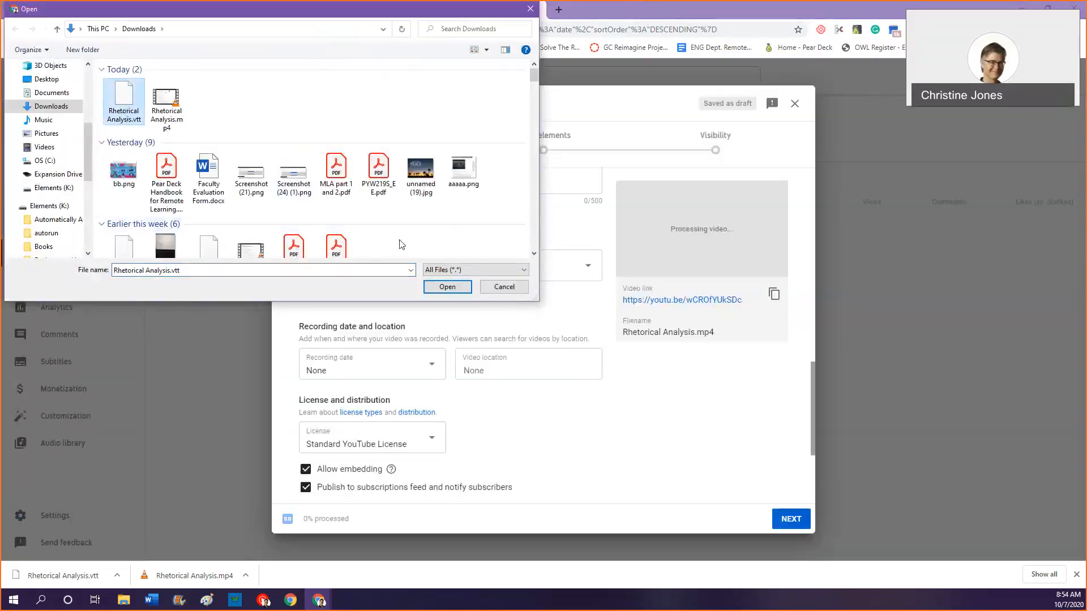
pyautogui.click(447, 287)
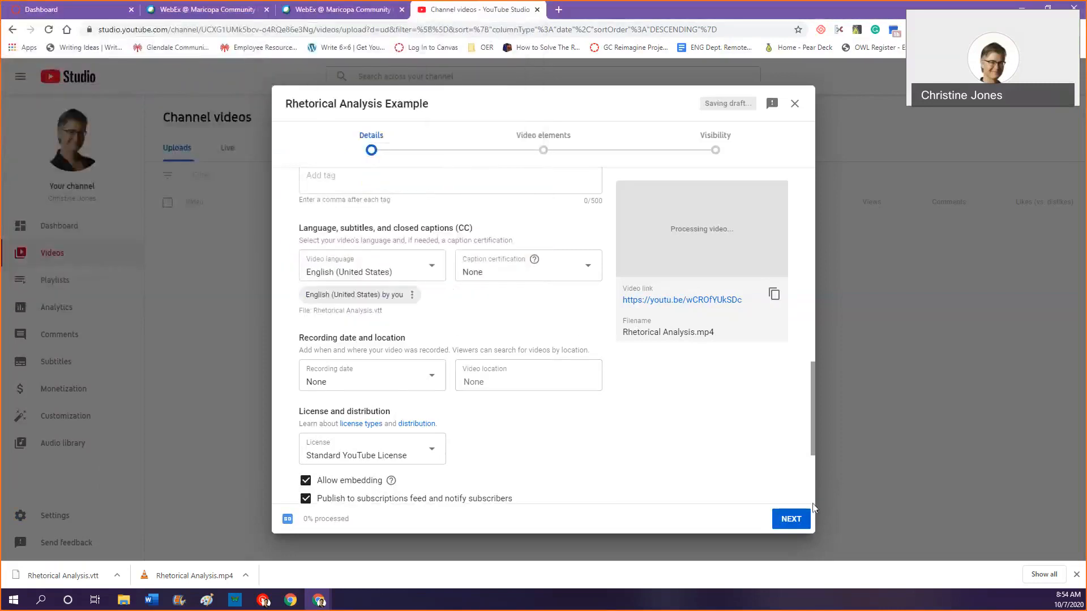
pyautogui.moveTo(573, 360)
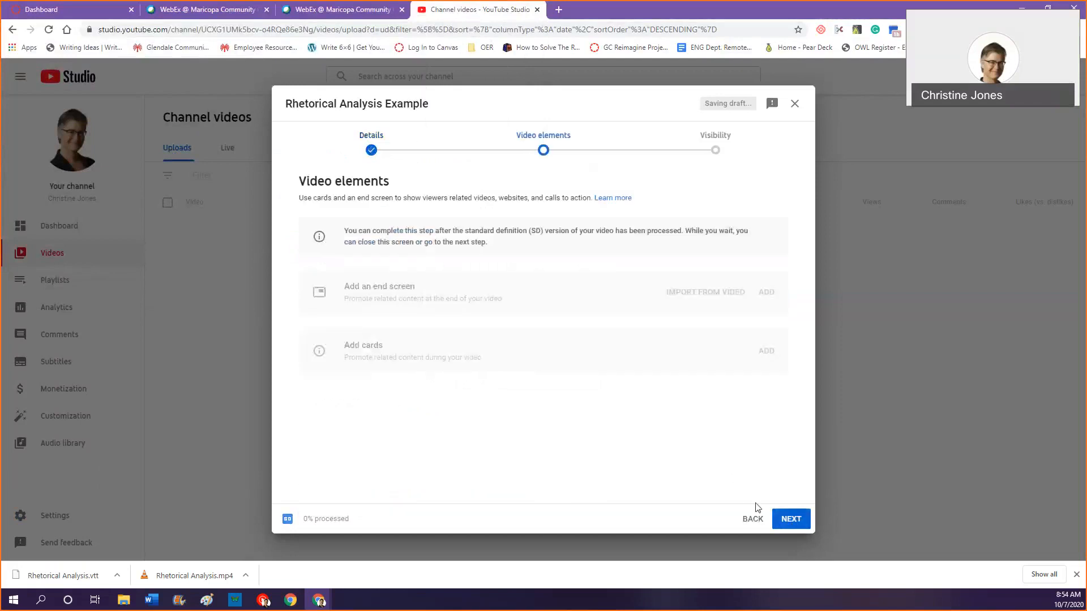
# Set the video's visibility to Unlisted and save it.
pyautogui.click(791, 518)
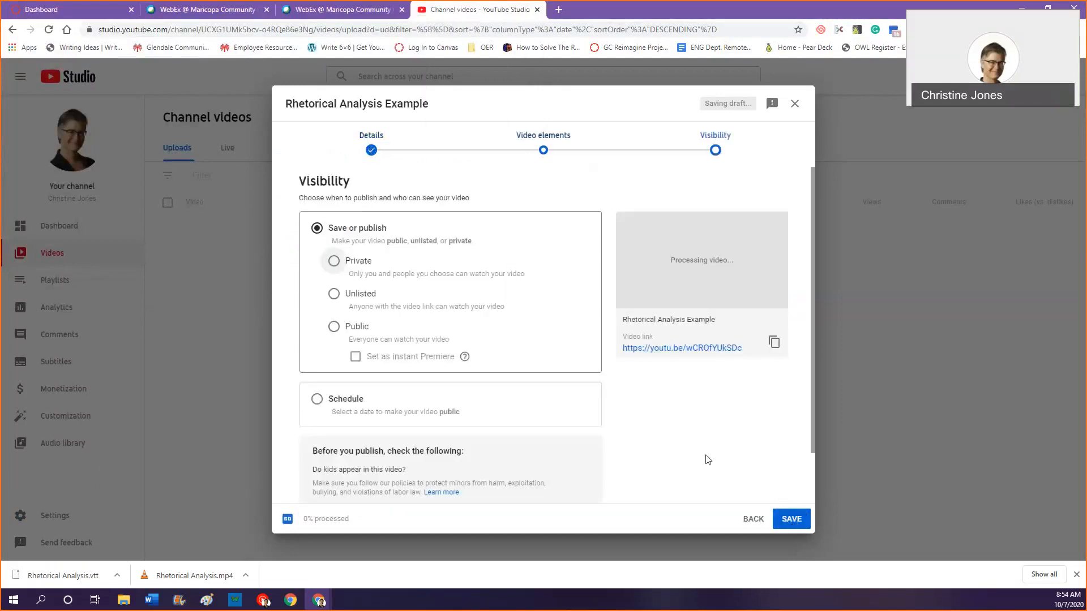
pyautogui.click(333, 295)
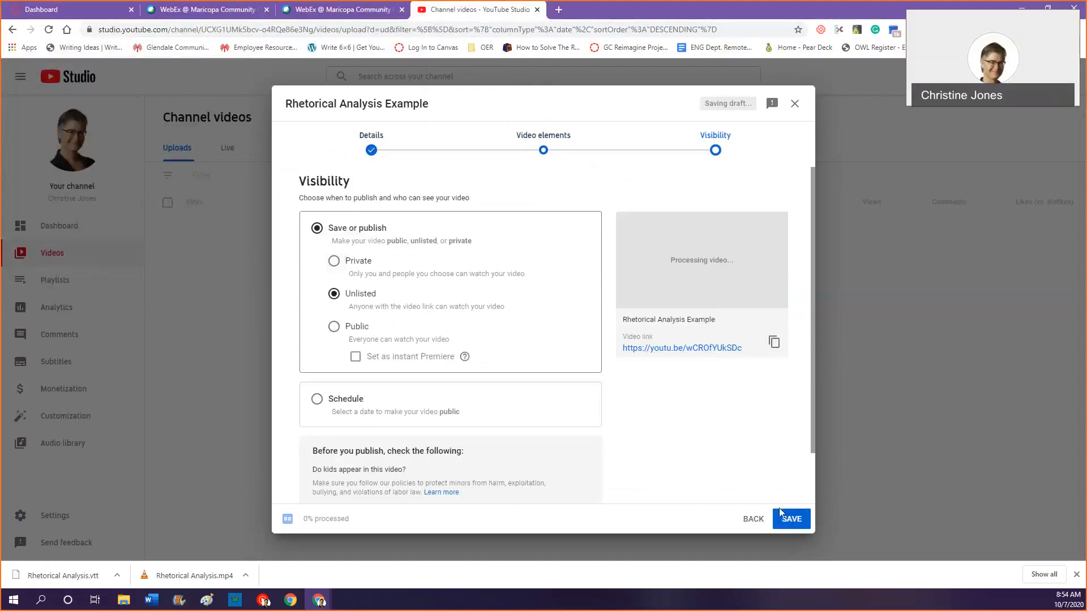
pyautogui.click(791, 519)
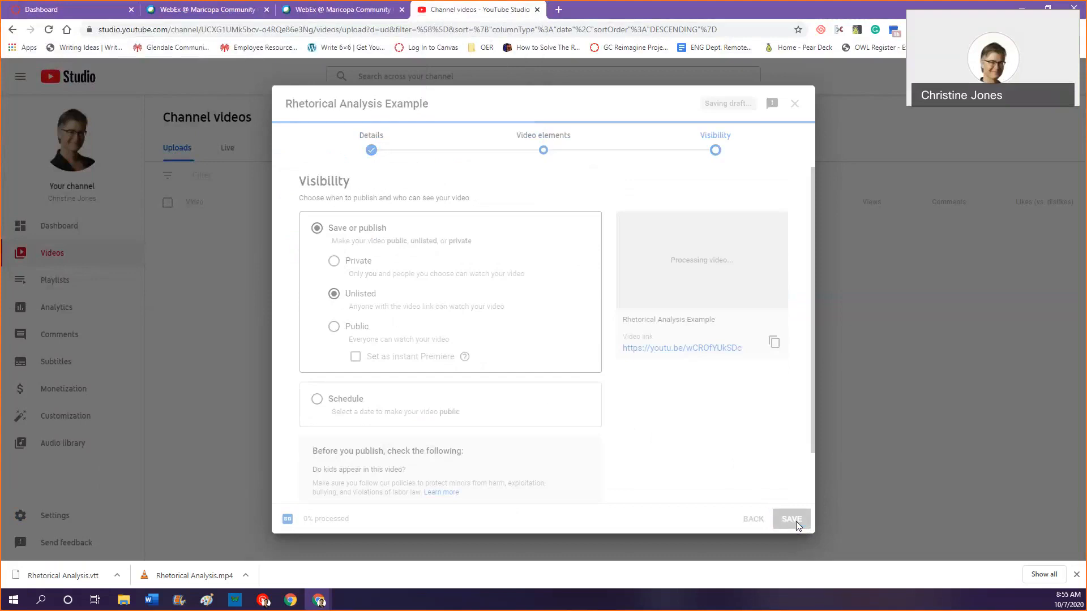
pyautogui.click(790, 518)
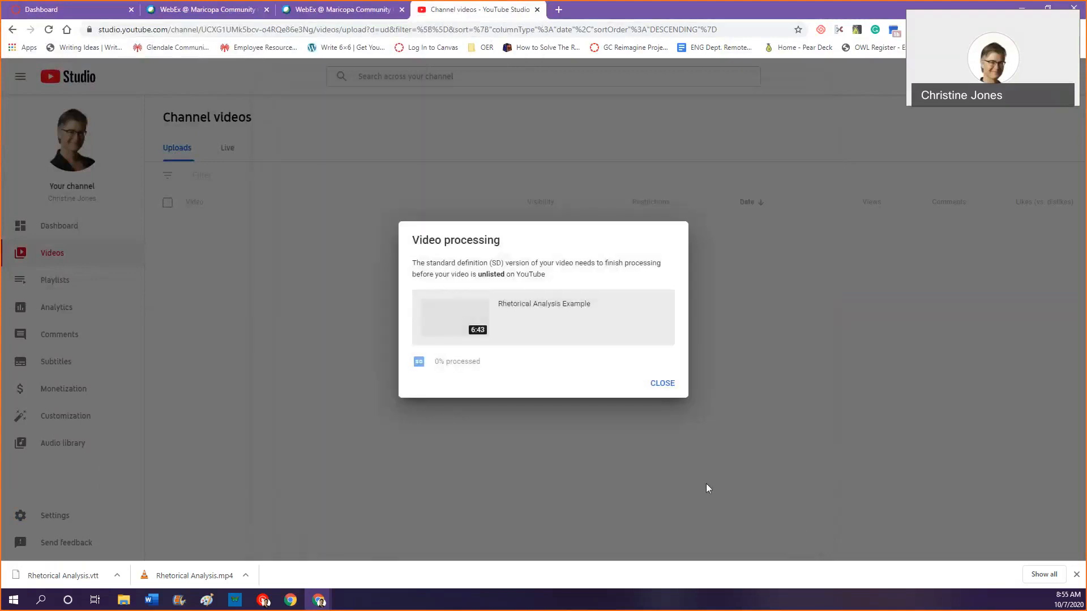
pyautogui.moveTo(691, 477)
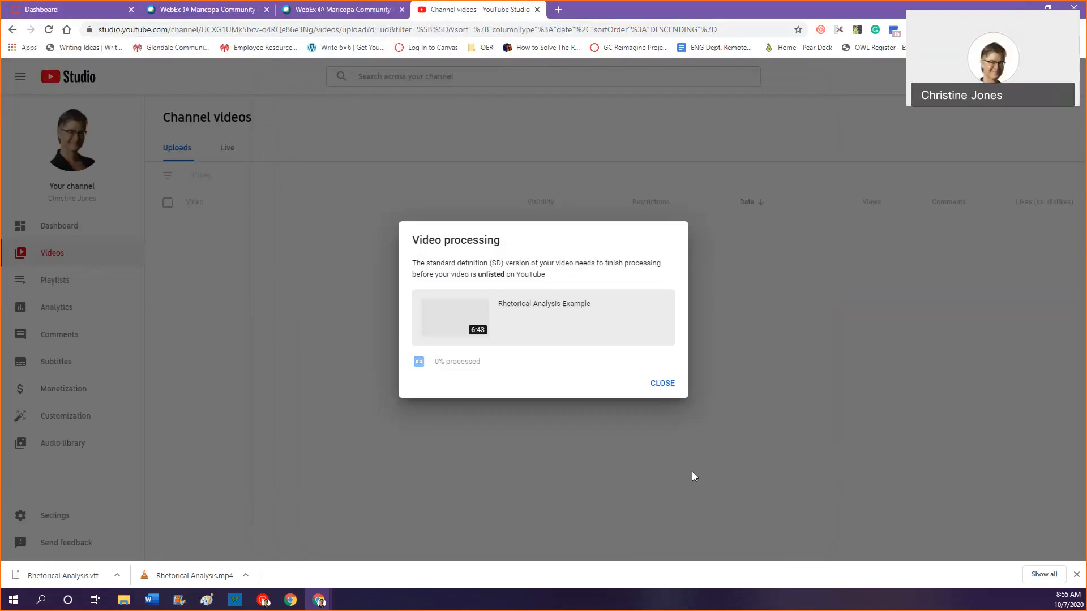
pyautogui.moveTo(686, 456)
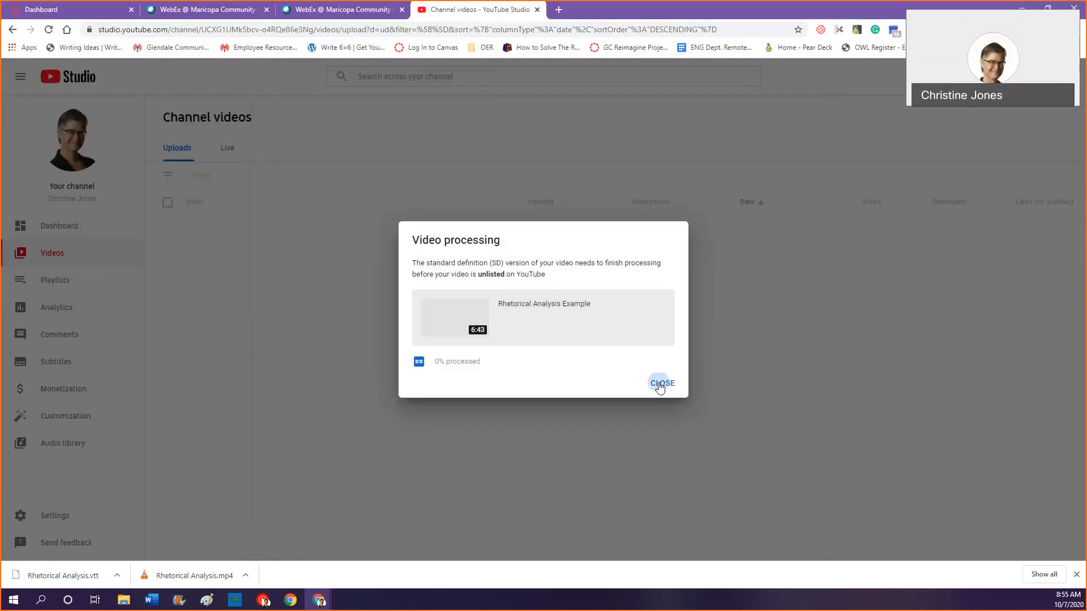
# Dismiss the processing notice and open the Rhetorical Analysis video's watch page.
pyautogui.click(660, 383)
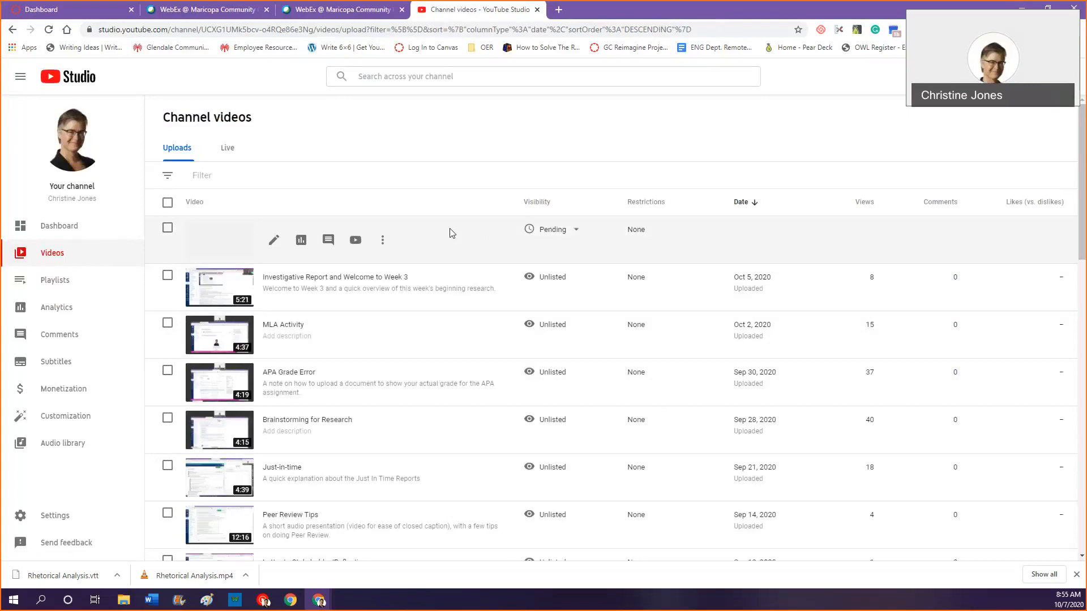
pyautogui.scroll(-3)
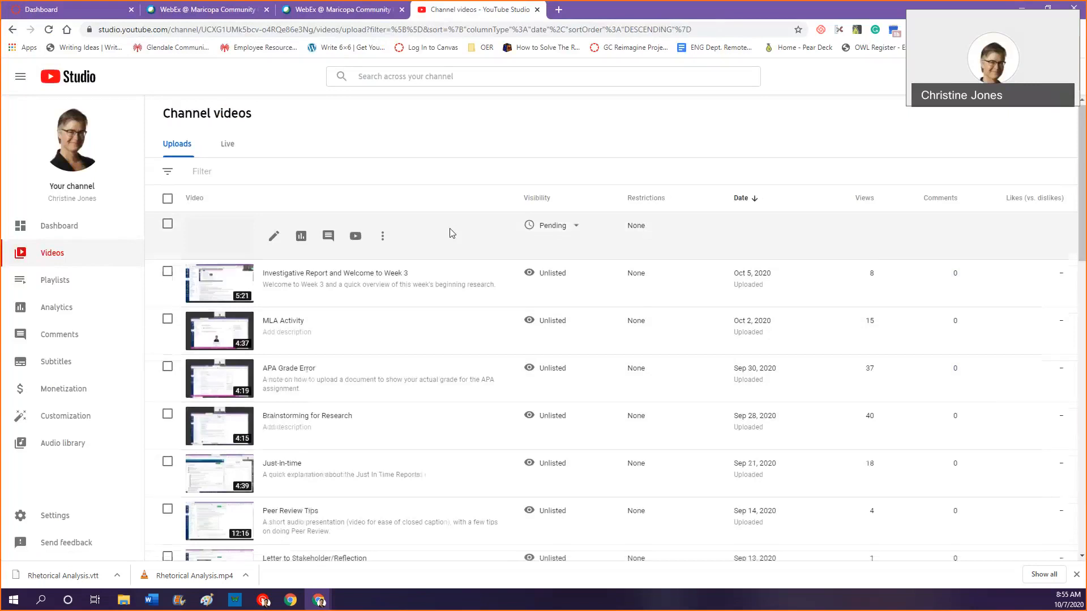
pyautogui.scroll(-3)
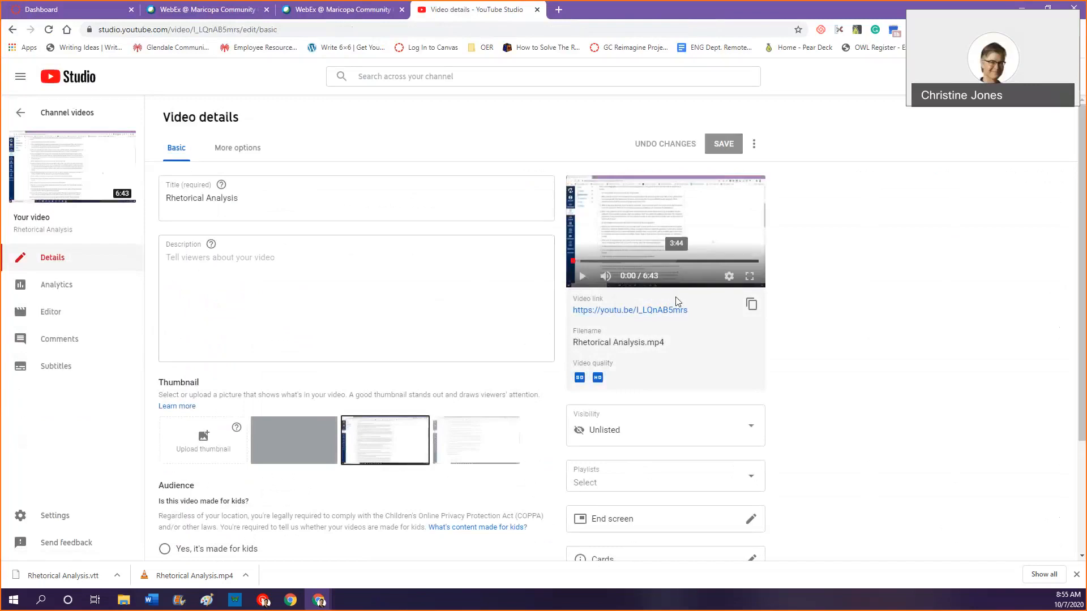
pyautogui.click(629, 310)
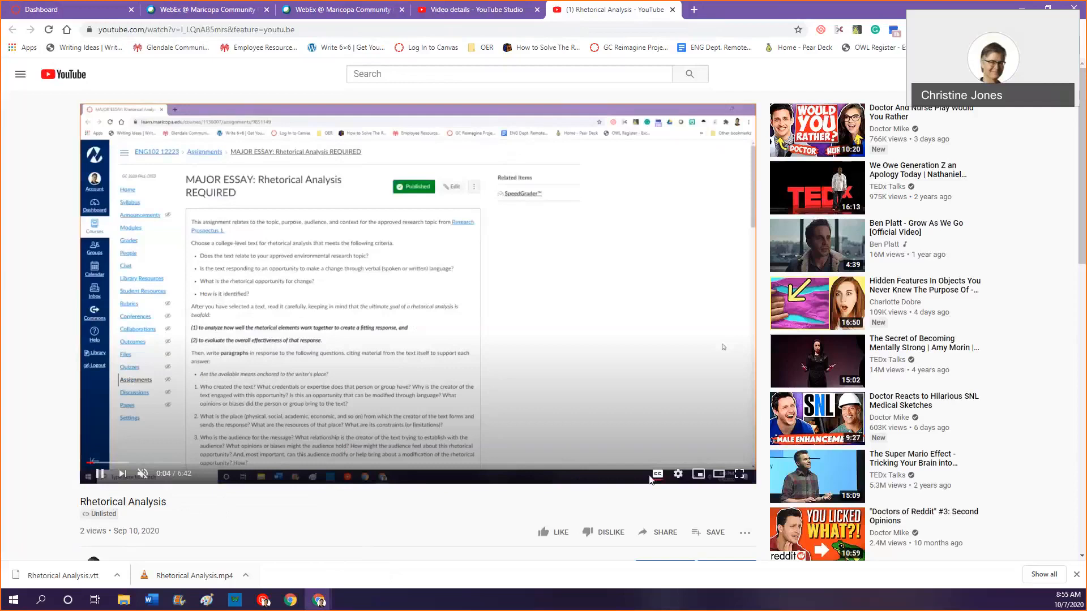
pyautogui.moveTo(657, 475)
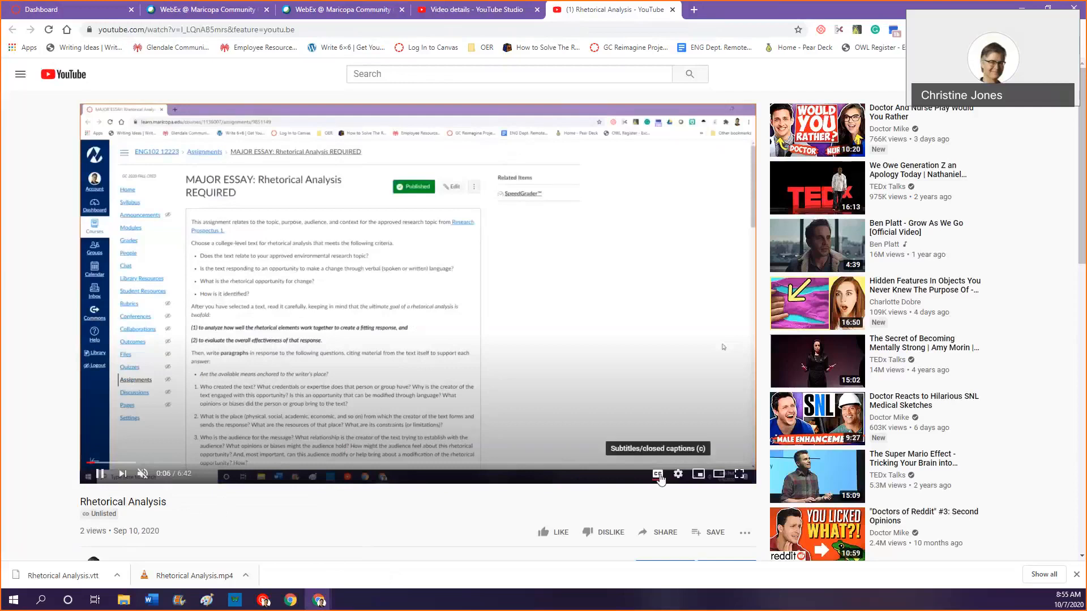
# Turn on closed captions for the playing Rhetorical Analysis video.
pyautogui.click(657, 475)
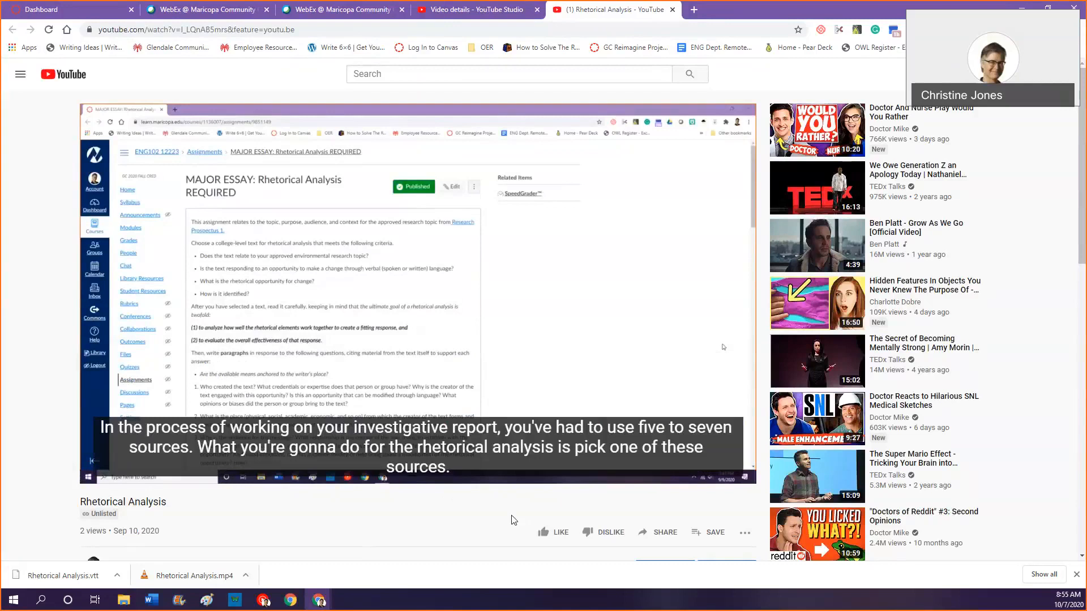
pyautogui.moveTo(506, 519)
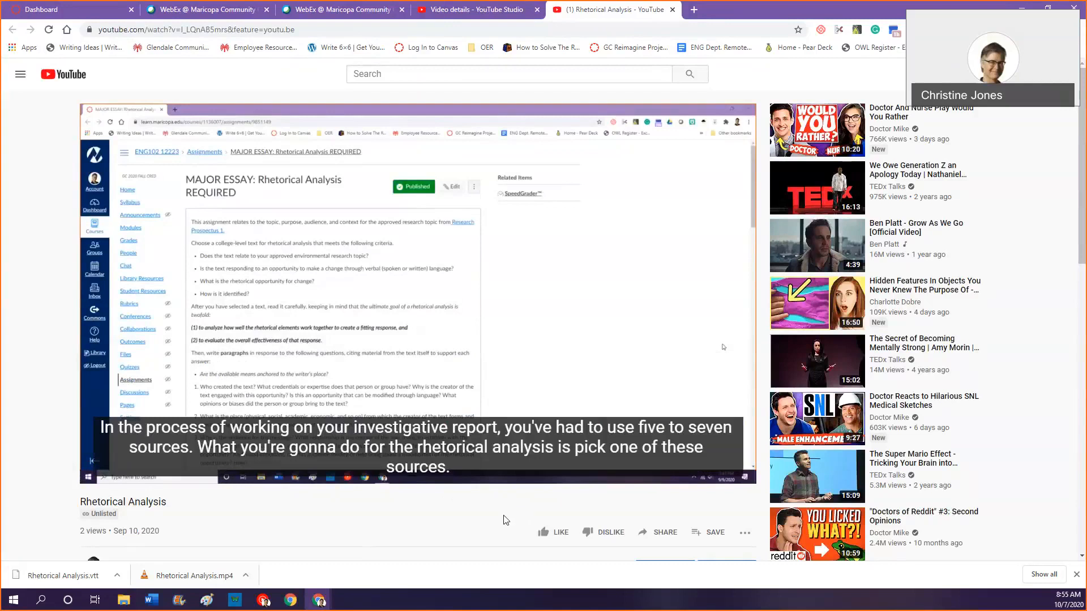